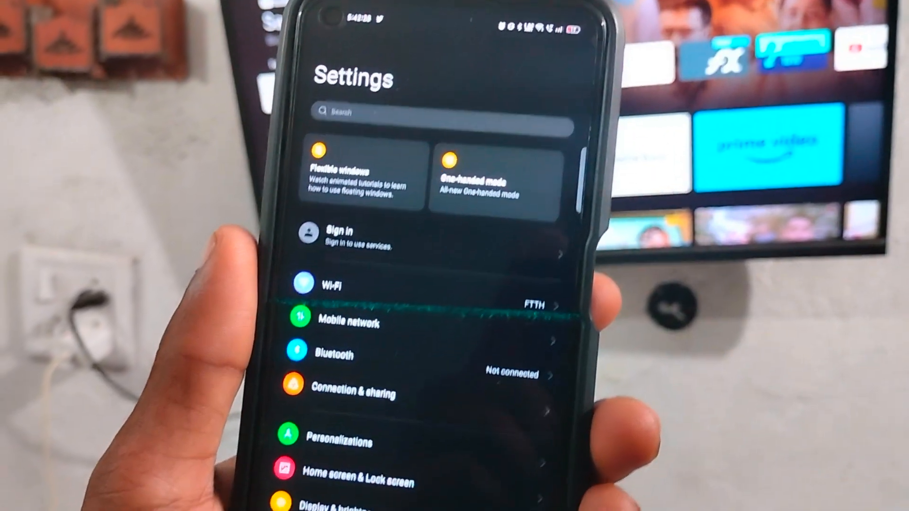
# Browse the Connection & sharing page down to the Screencast and Print options.
pyautogui.click(354, 392)
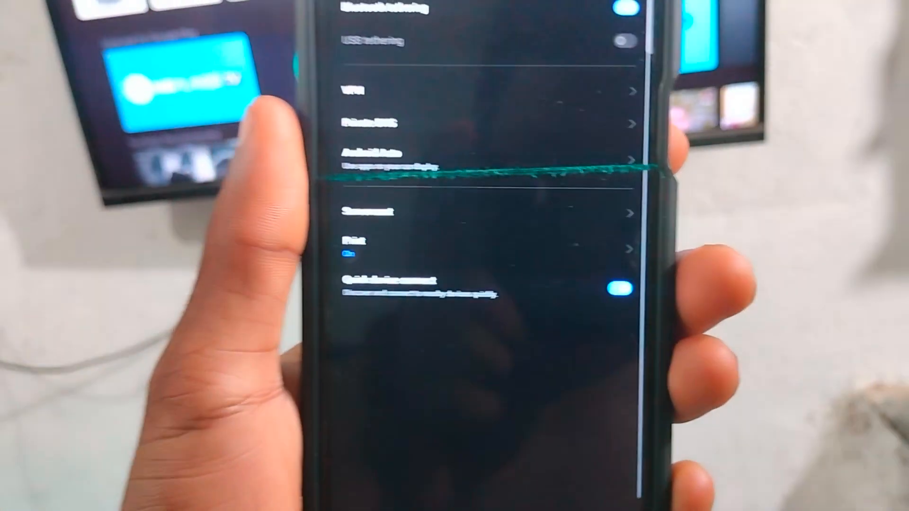
pyautogui.scroll(-3)
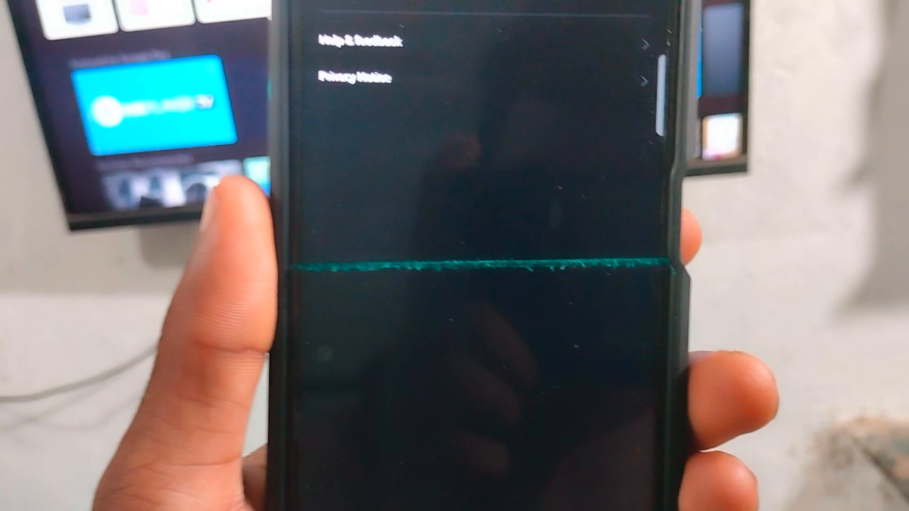